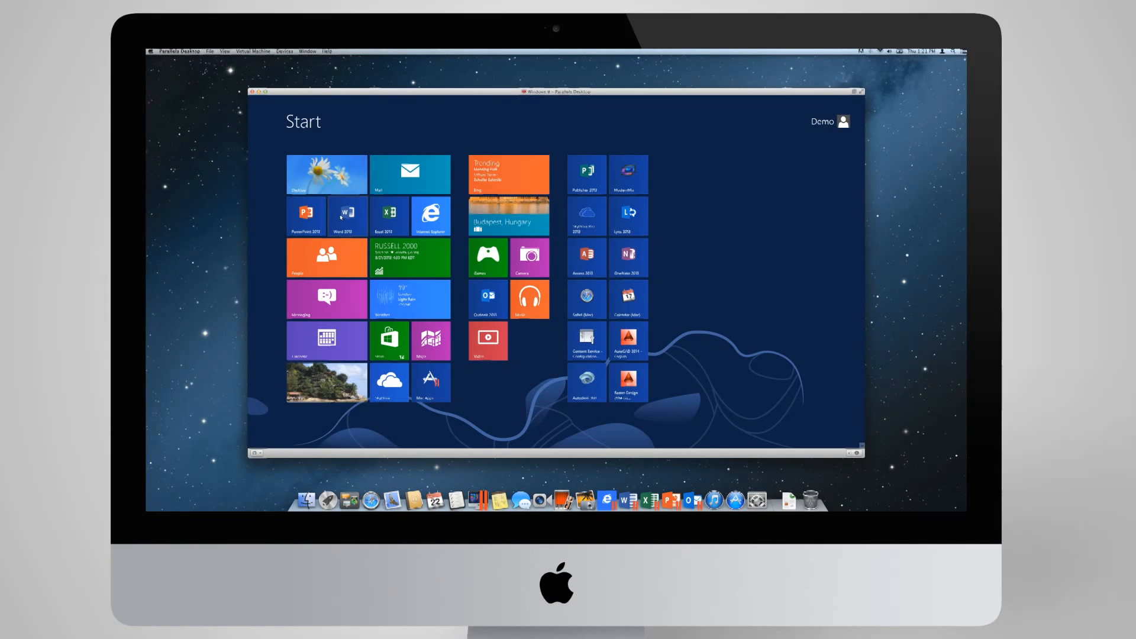
Step: Open Word 2013 and type the checklist items 'Cloud optimization' and 'Performance'
left_click(347, 215)
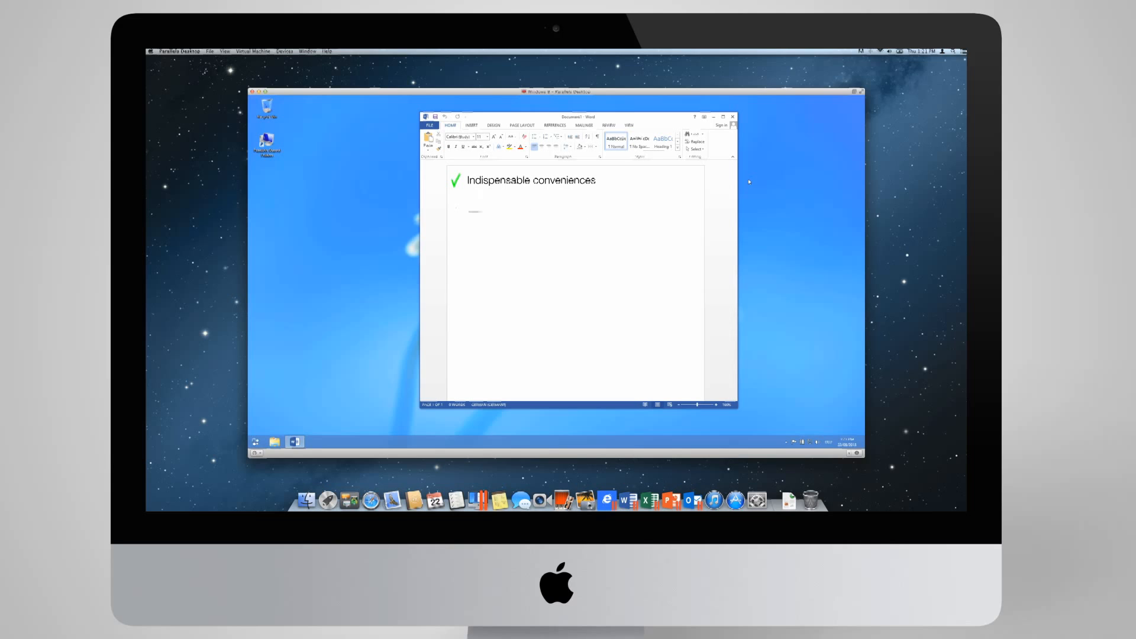
type("Cloud optimization")
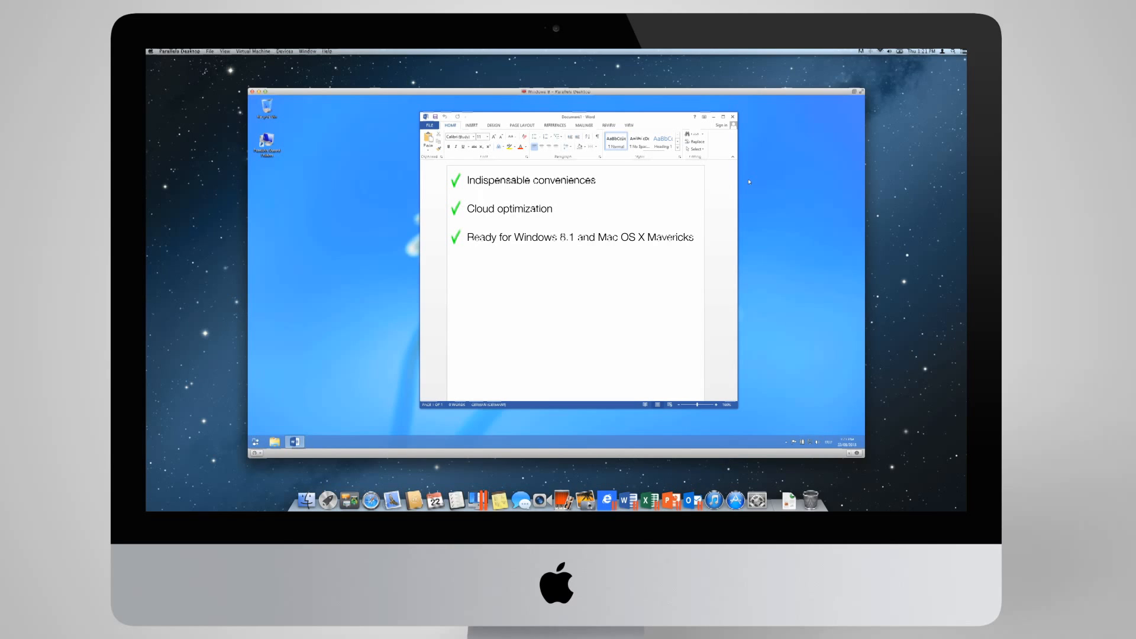
type("Performance")
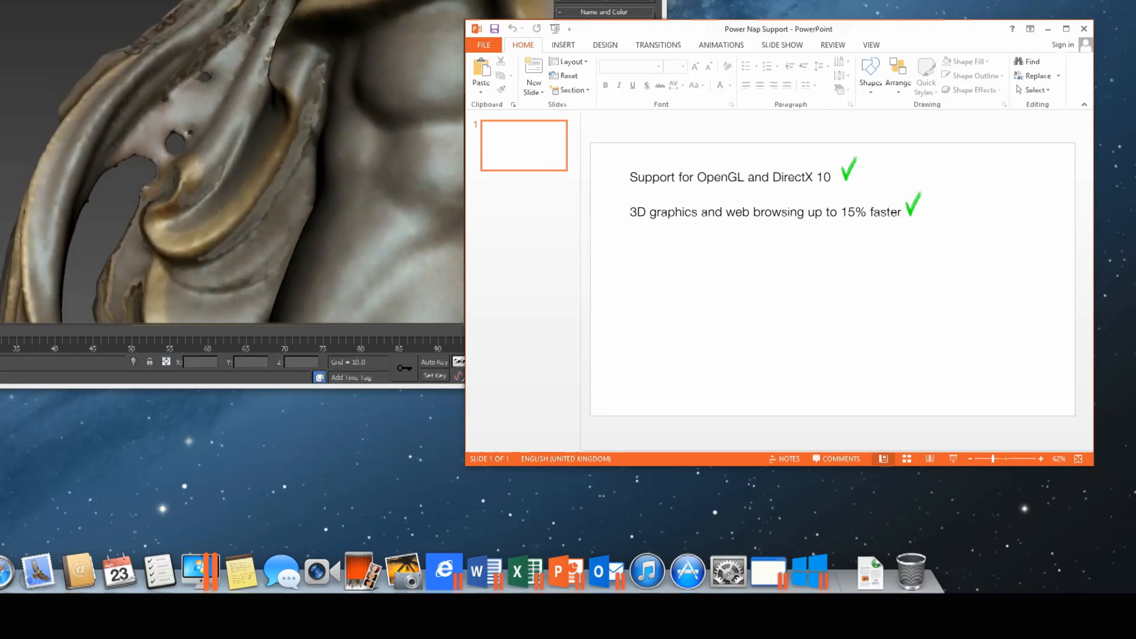
Step: Type 'Up to 40% increase in disk perfomance' and 'Virtual machine operations up to 25% faster' lines
type("Up to 40% increase in disk perfomance")
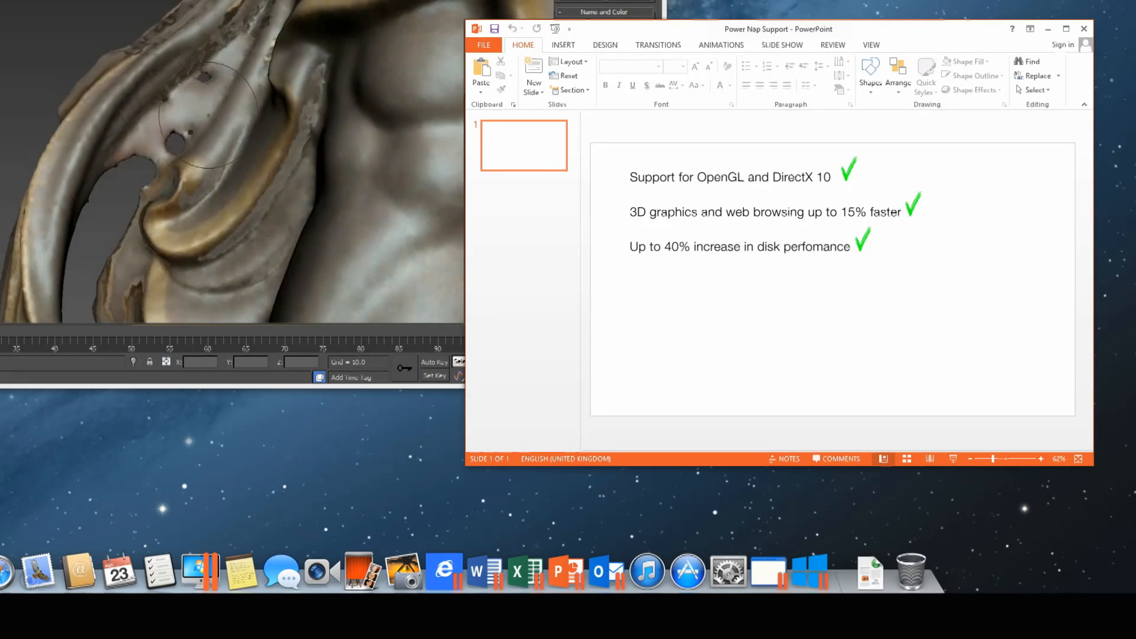
type("Virtual machine operations up to 25% faster")
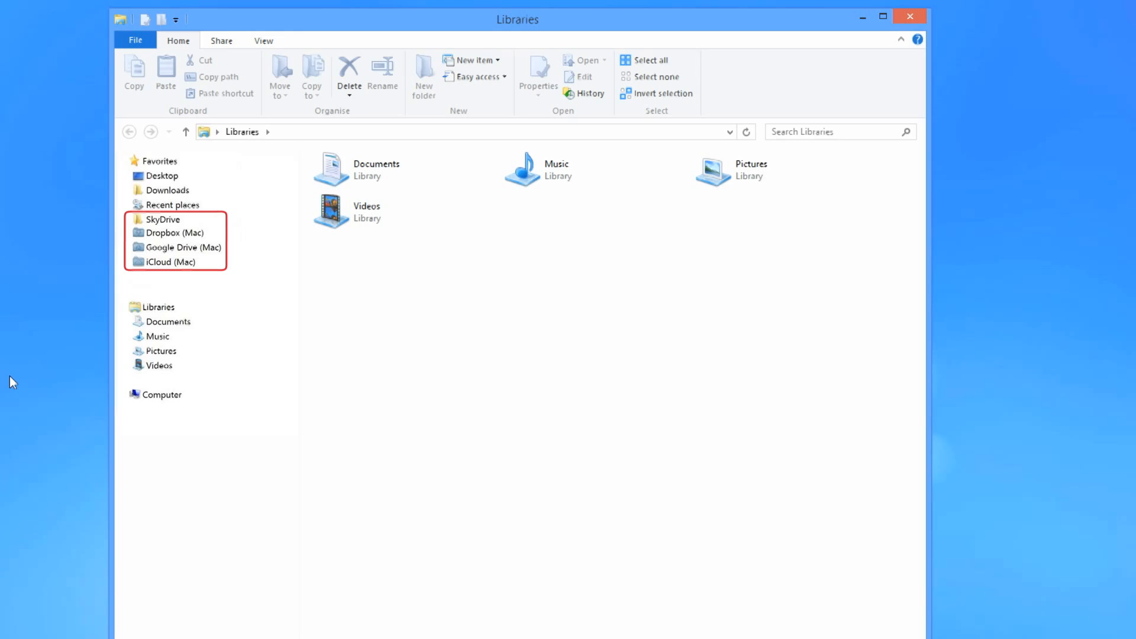
Step: Show SkyDrive, Dropbox, Google Drive and iCloud among the File Explorer favourites
left_click(688, 563)
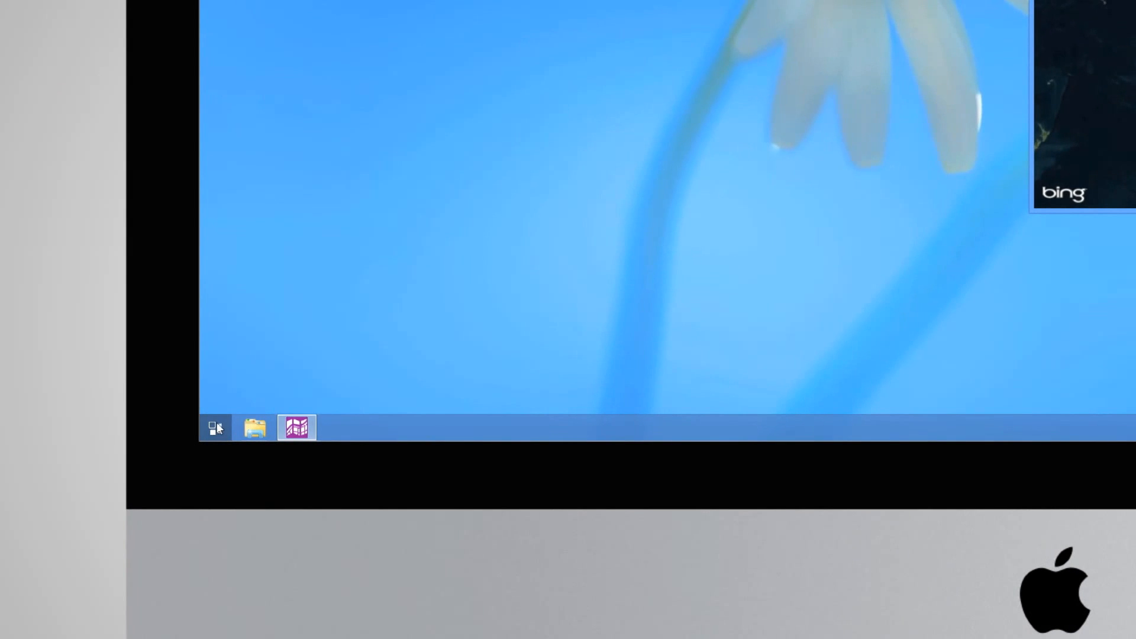
left_click(213, 428)
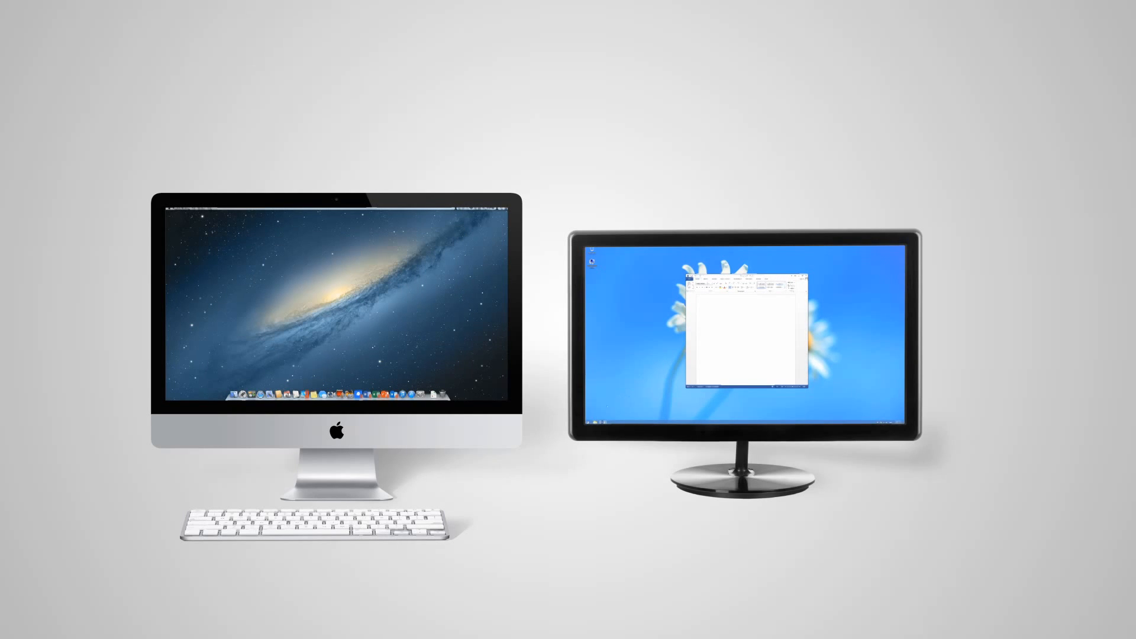
Step: Move the Windows 8 window with the Word document onto the external display
left_click(586, 423)
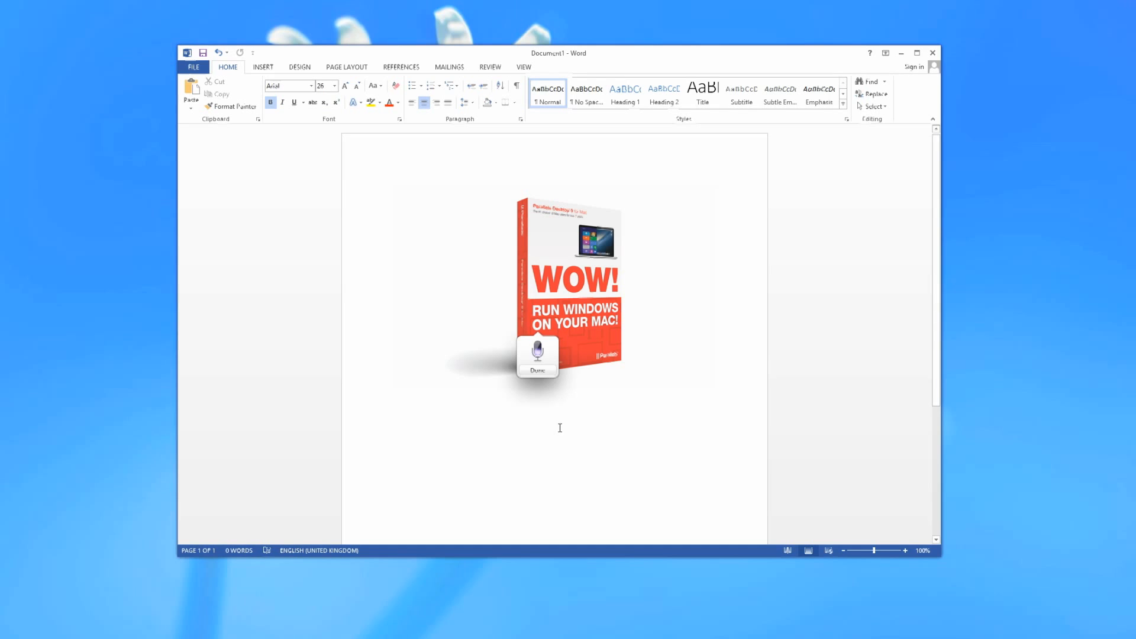
Step: Dictate 'Run Windows on your Mac!' under the box picture and select the caption
type("Run Windows on your Mac!")
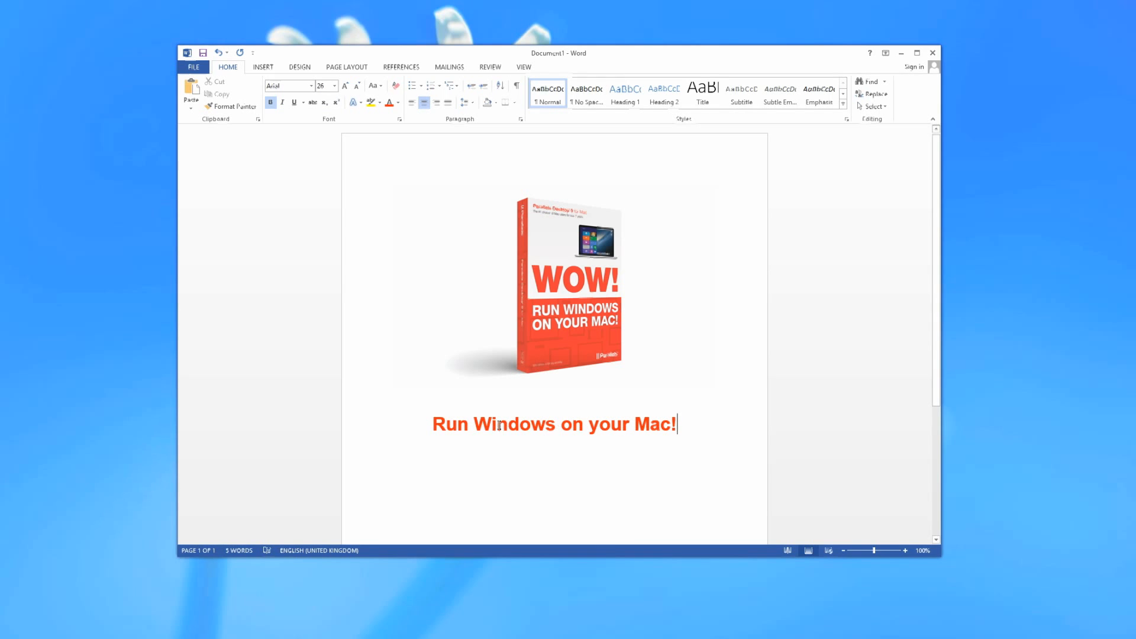
double_click(516, 424)
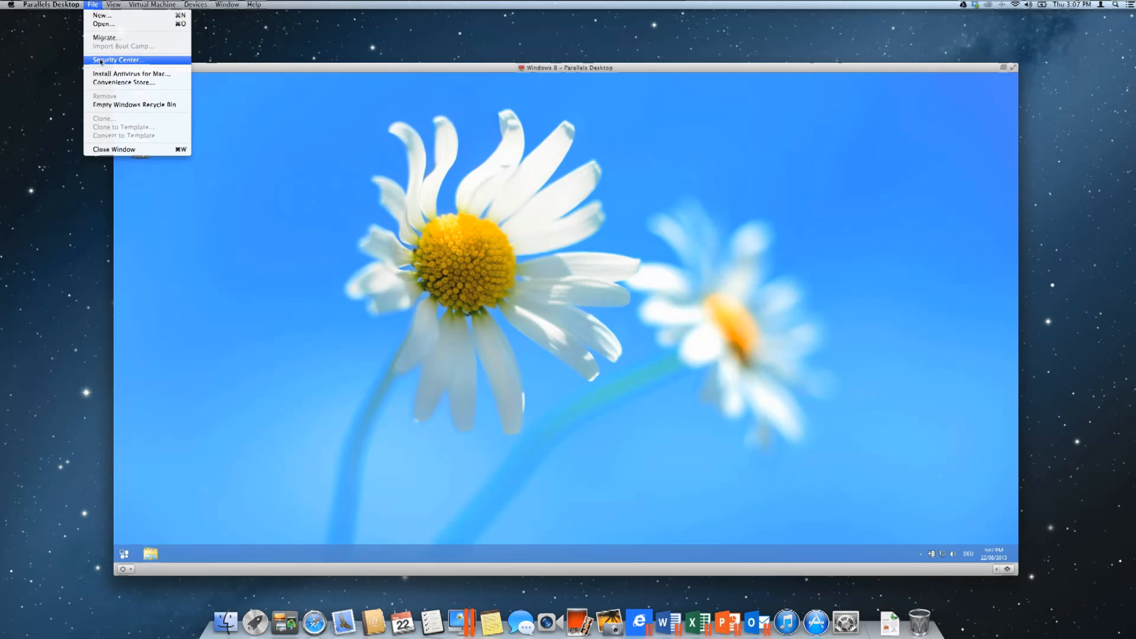
Step: From Security Center, choose to install Internet Security and select Kaspersky Internet Security
left_click(119, 60)
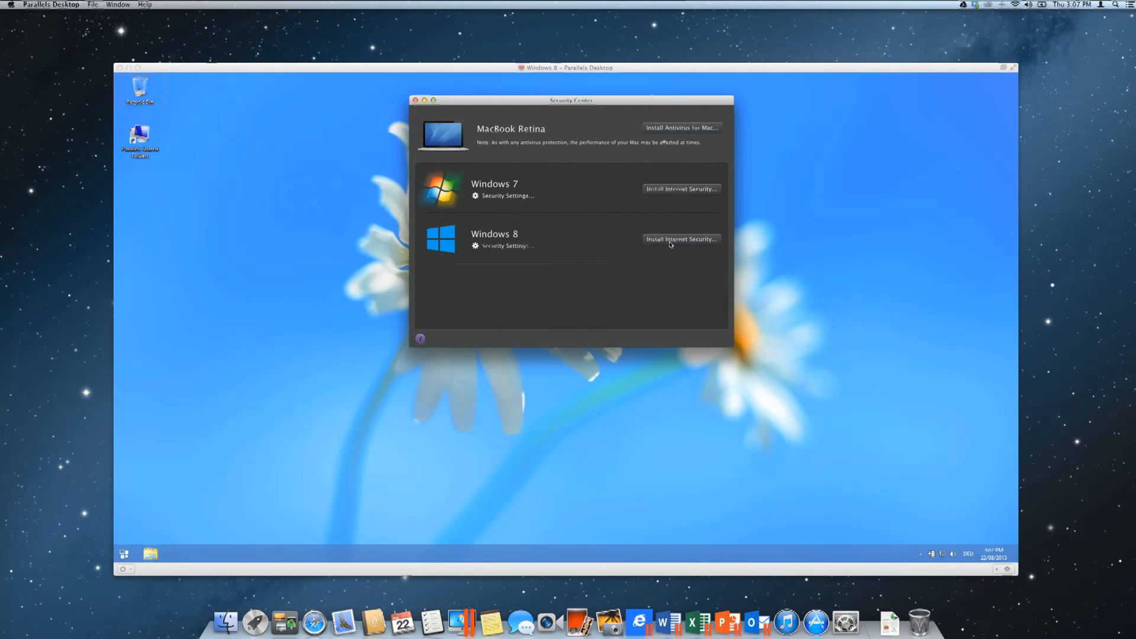
left_click(682, 239)
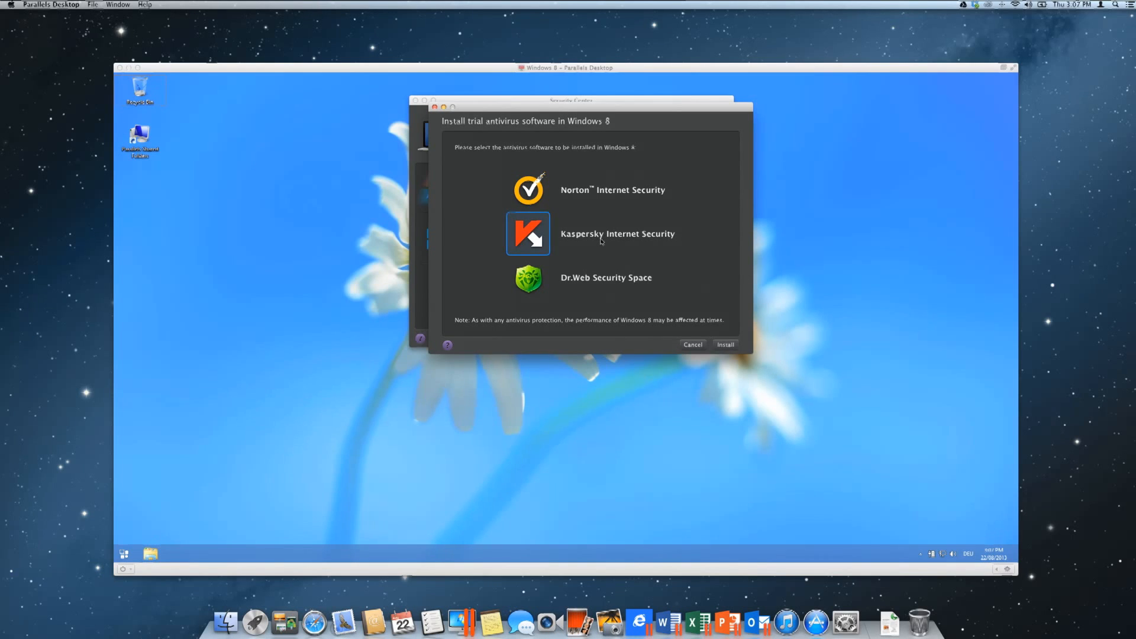
left_click(725, 344)
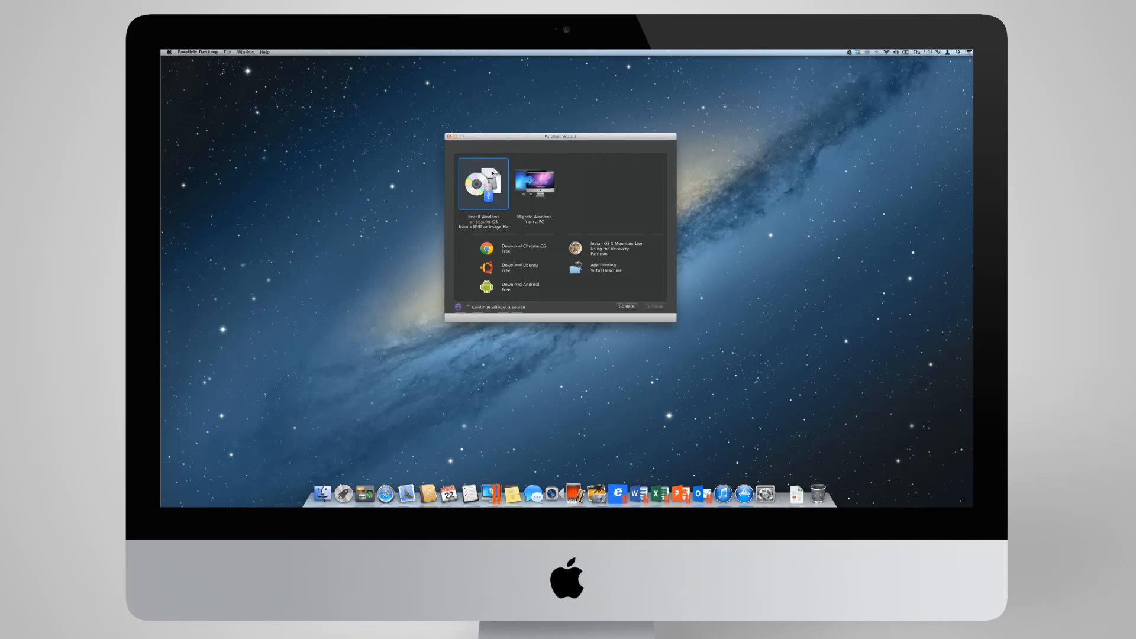
Step: In the Parallels Wizard, choose installing Windows from a DVD or image, using a USB drive
left_click(484, 184)
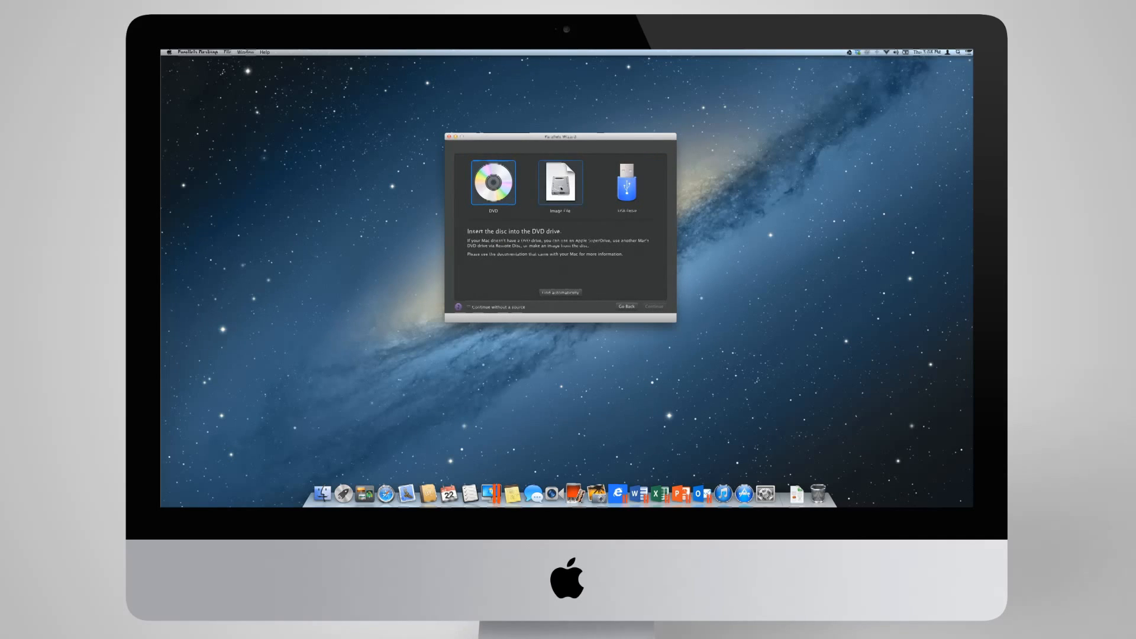
left_click(560, 182)
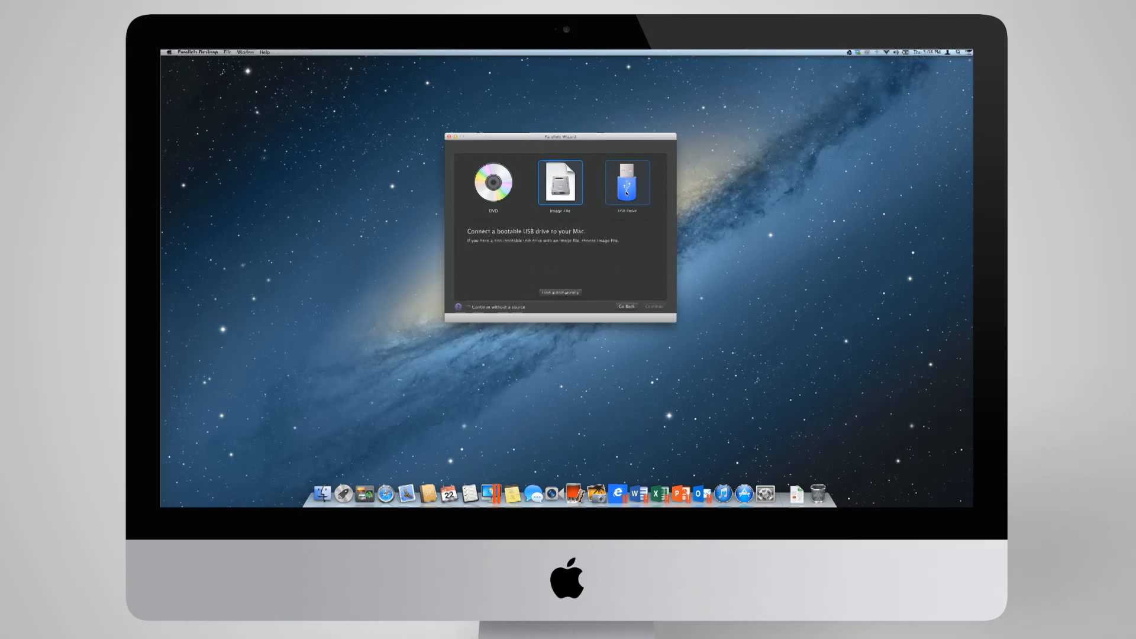
left_click(627, 182)
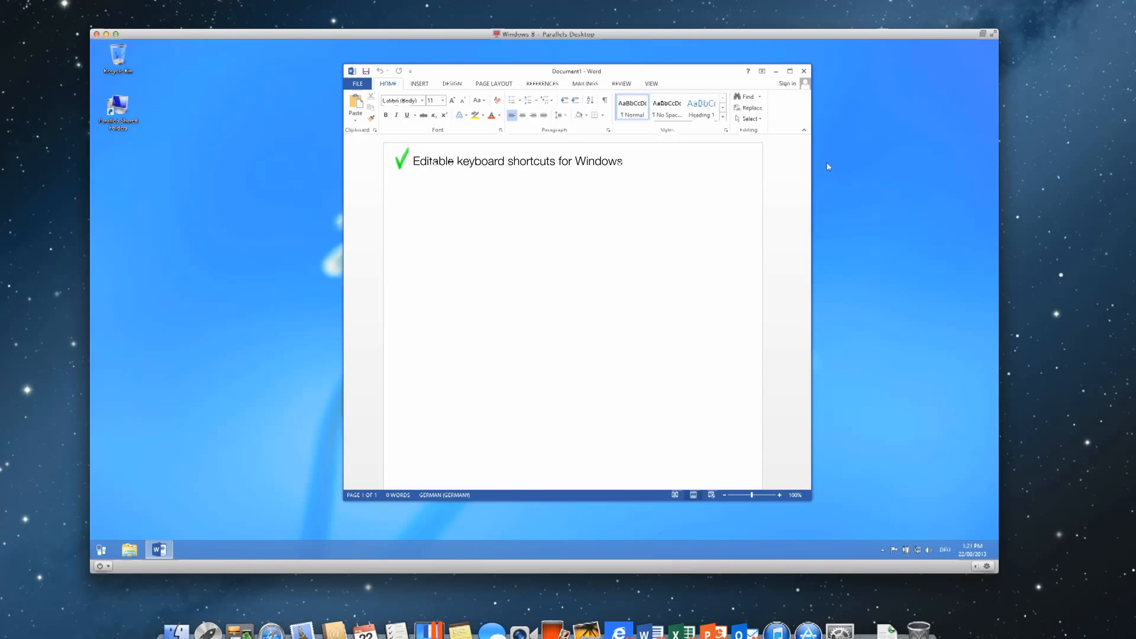
Step: Type 'Significant enhancements for Linux' with the sub-item '- Shared applications'
type("Significant enhancements for Linux")
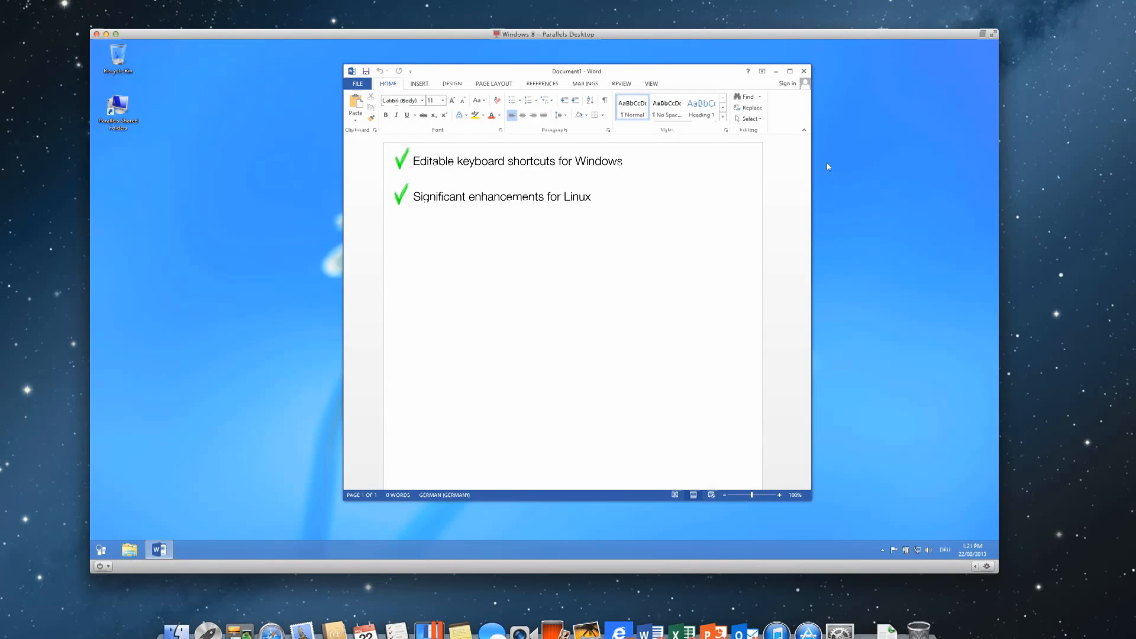
type("- Shared applications")
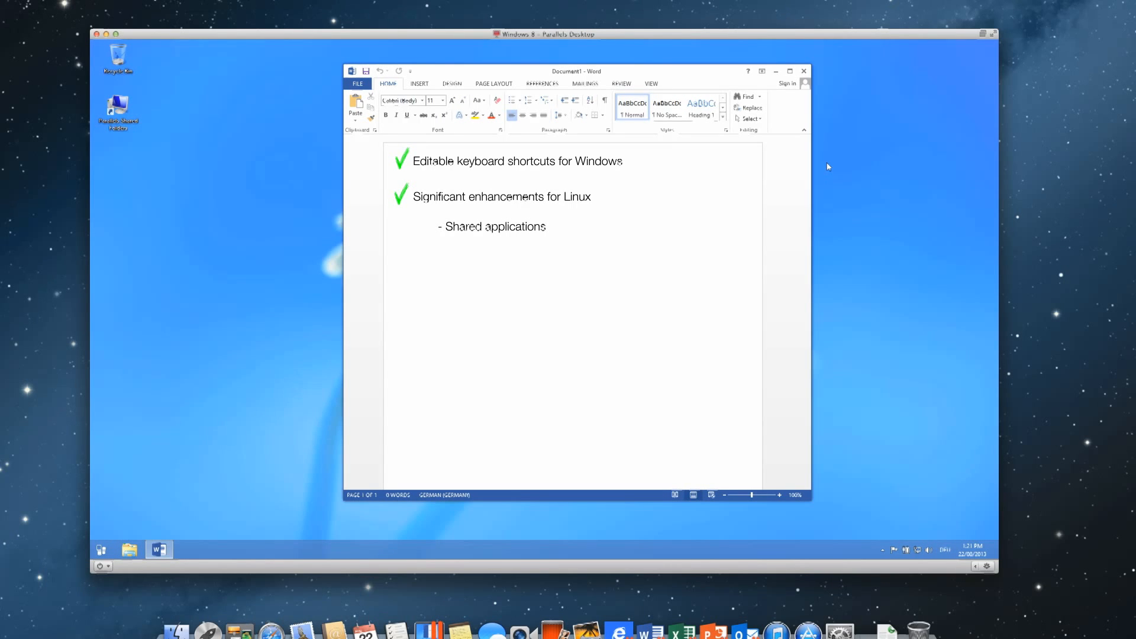